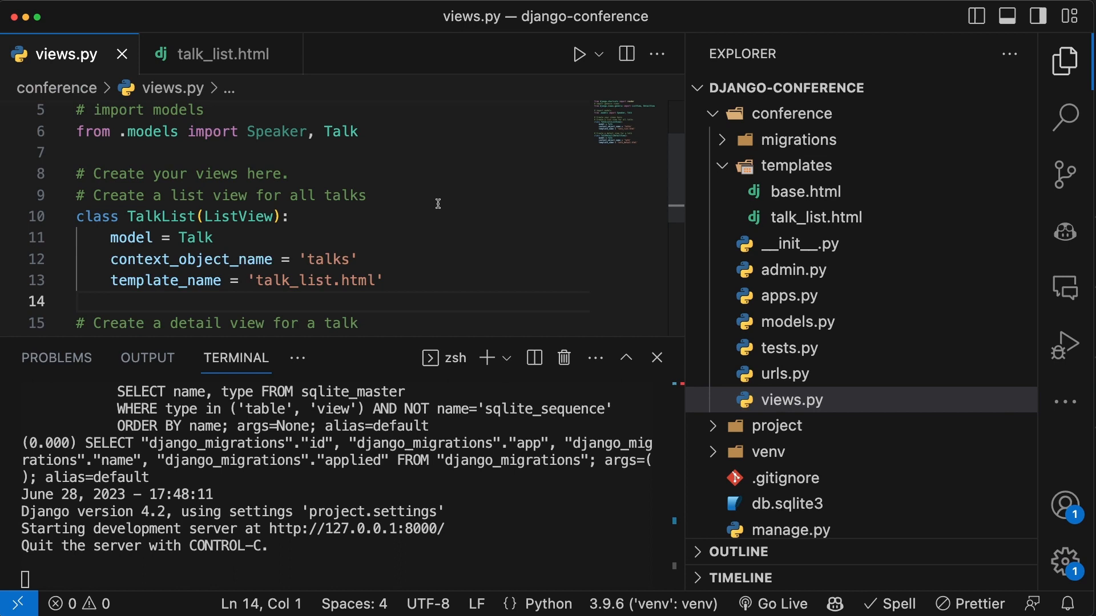
mouse_move(439, 268)
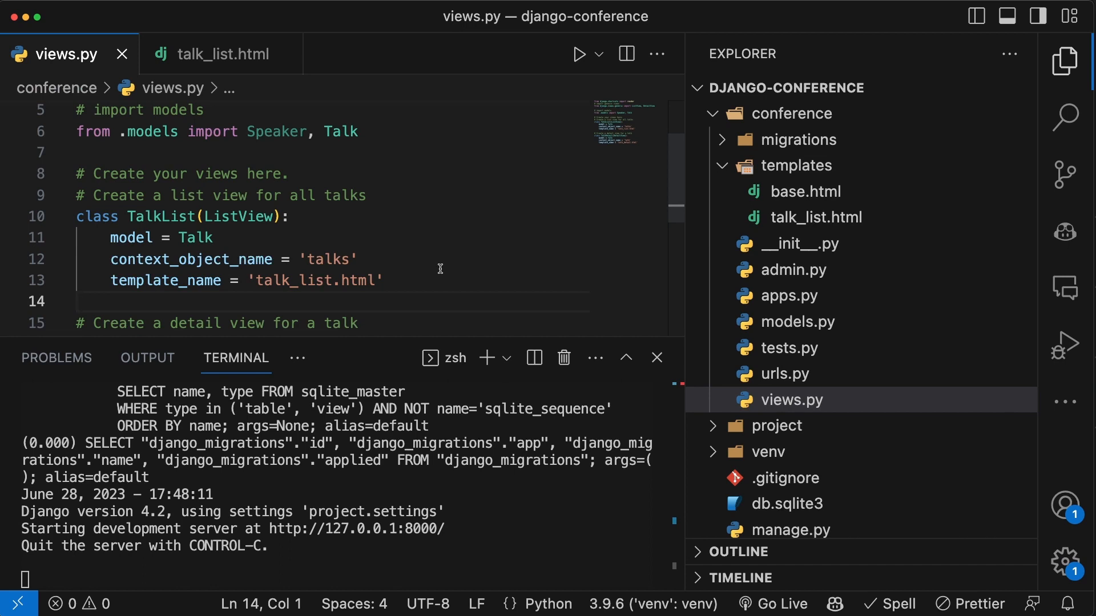
Review the {{ talk.speaker.name }} lookup in talk_list.html and the per-row speaker queries in the terminal
left_click(221, 53)
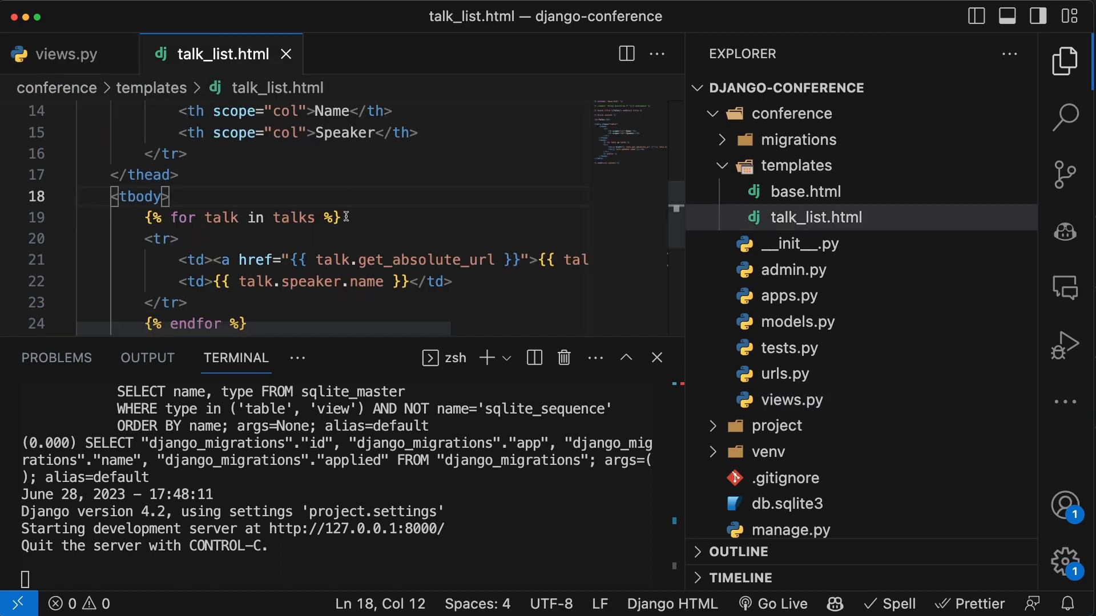
double_click(311, 282)
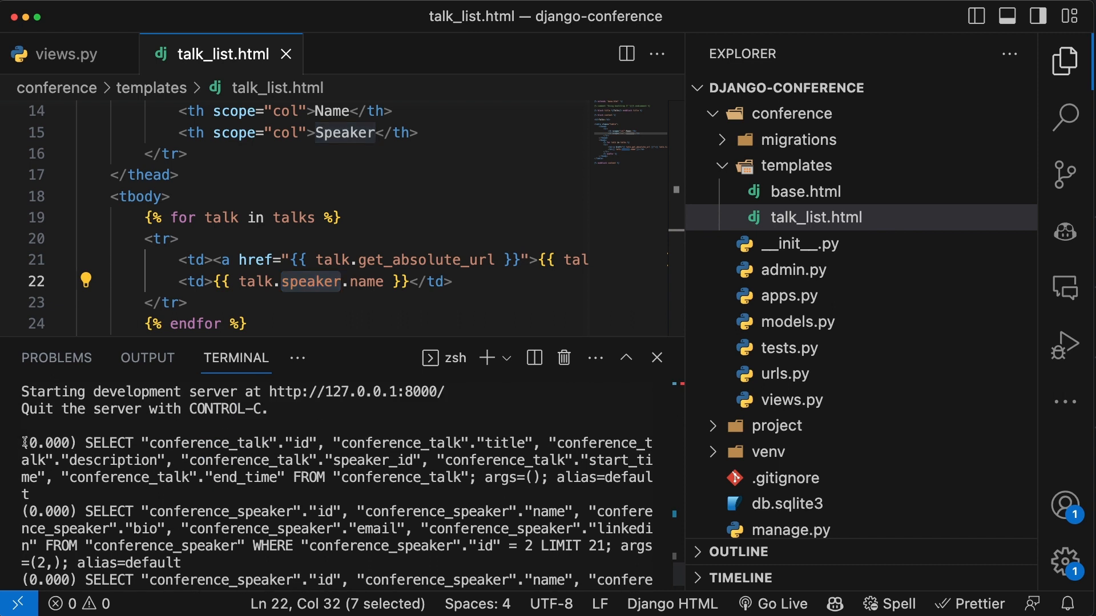
left_click_drag(23, 443, 203, 563)
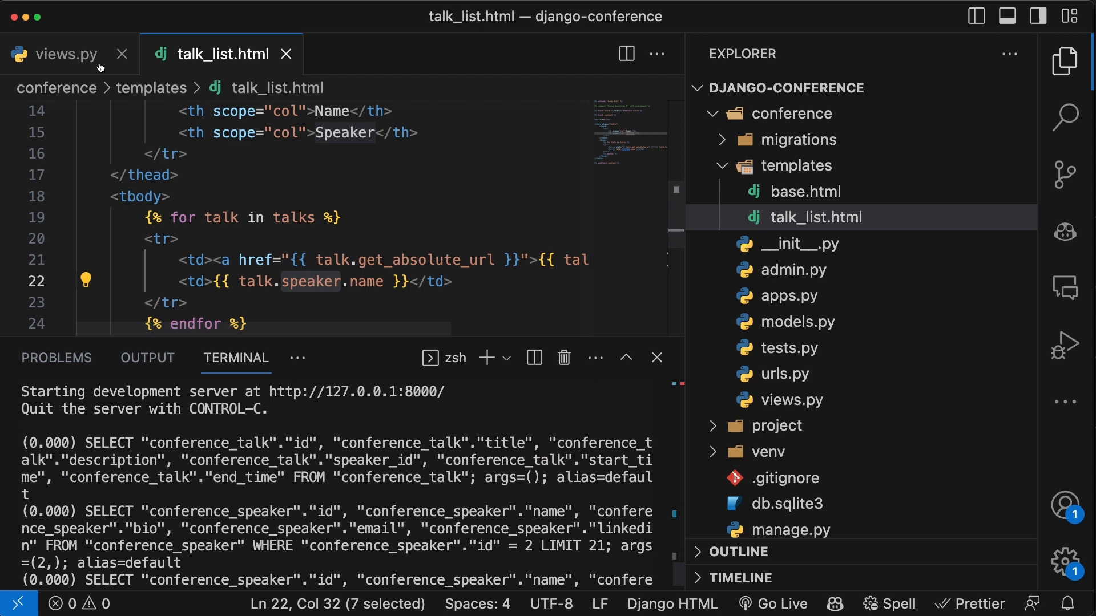
Ask Copilot Chat 'How do I improve the performance of this view?' for TalkList and read its select_related answer
left_click(63, 53)
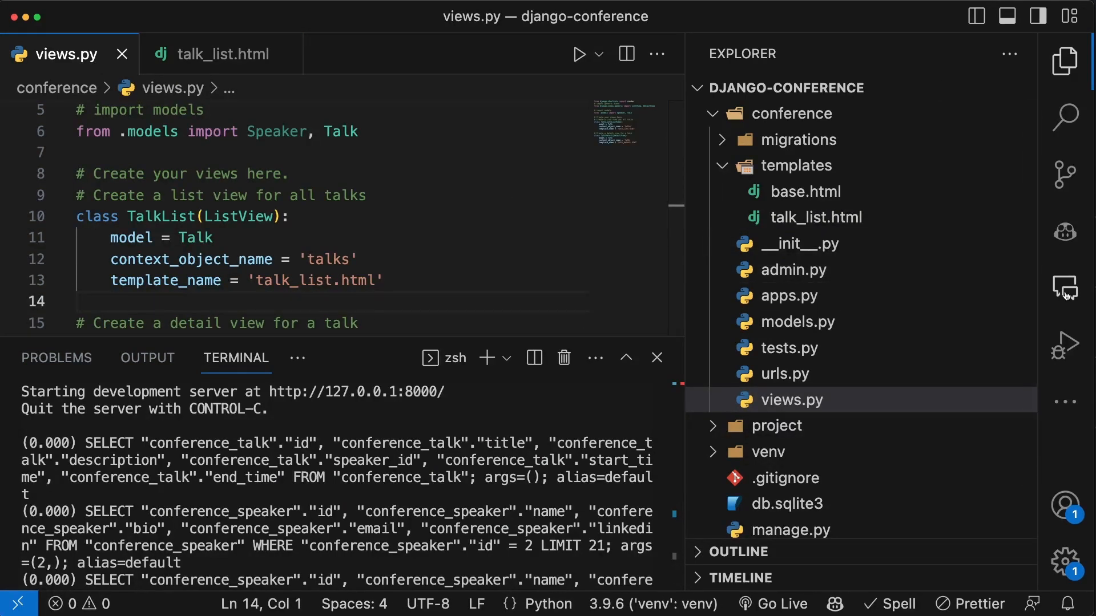
left_click(1065, 287)
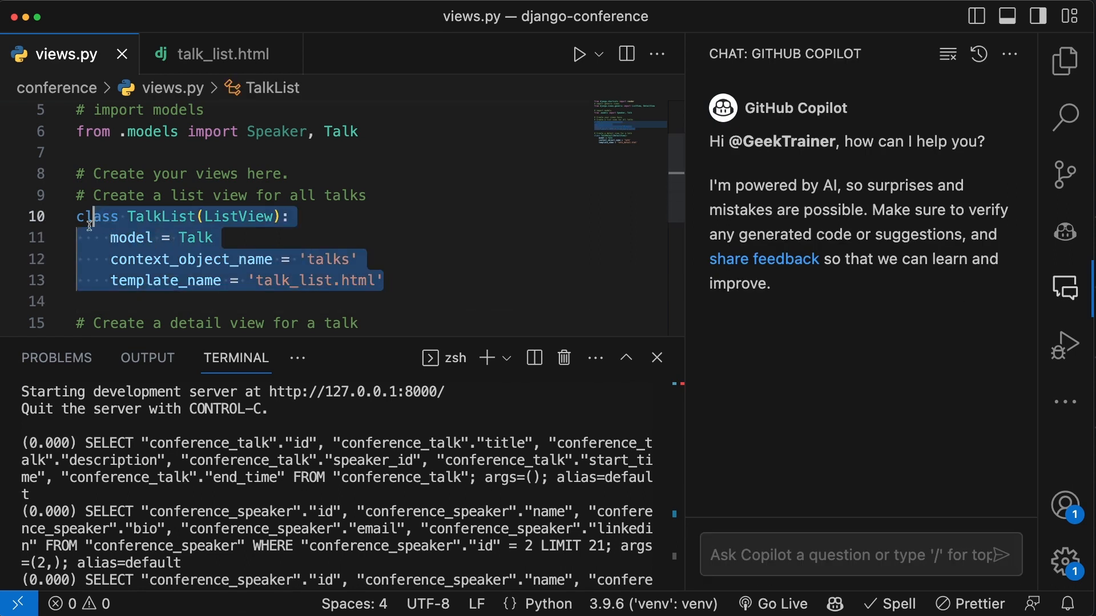
left_click(860, 555)
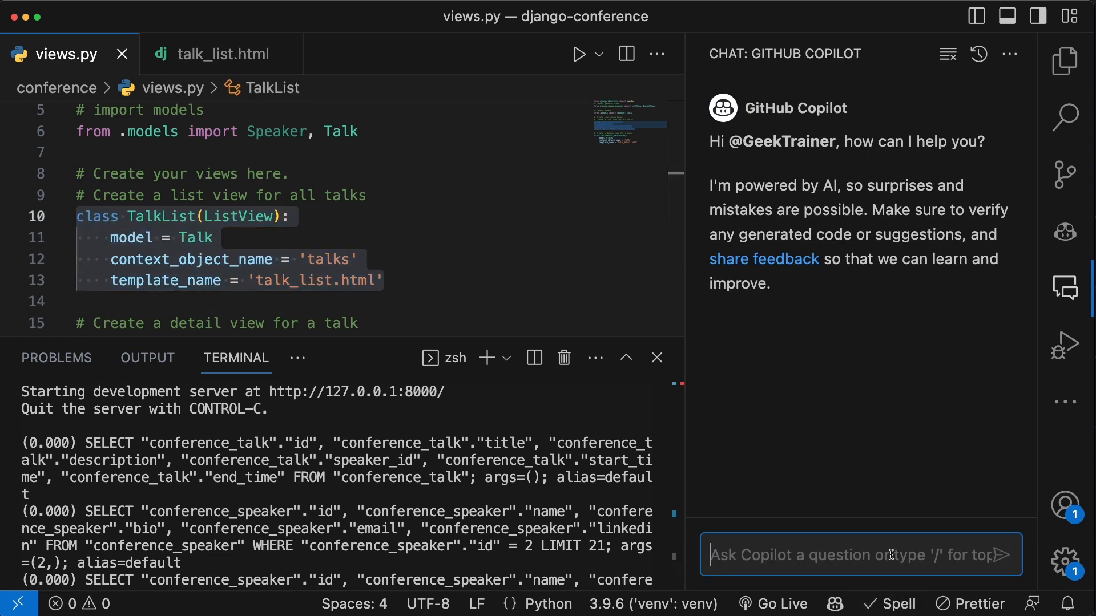
type("How do I improve the performance of this view?")
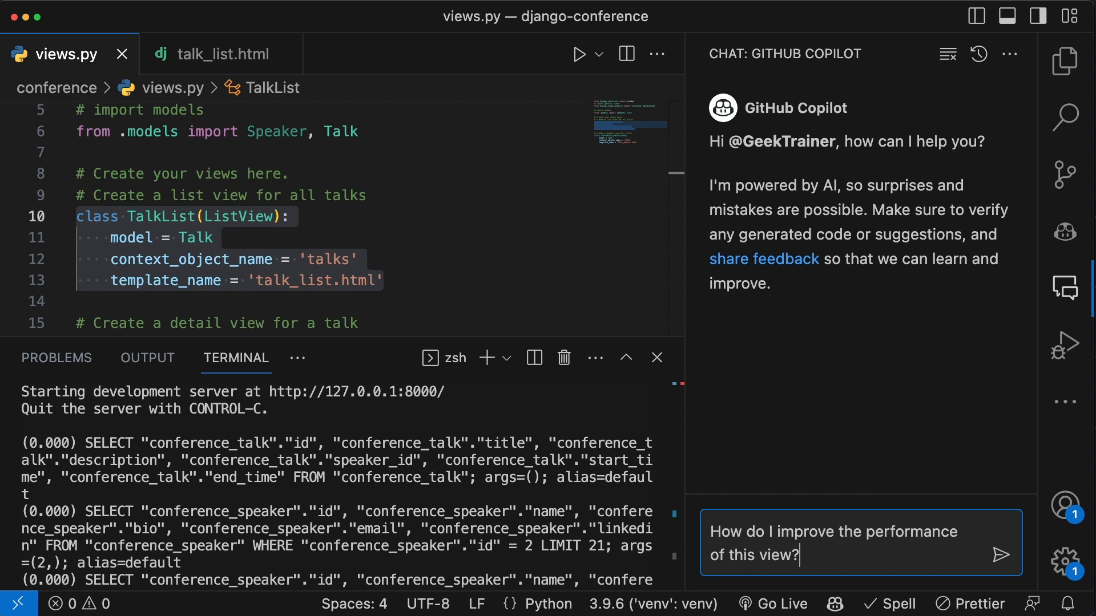
left_click(999, 555)
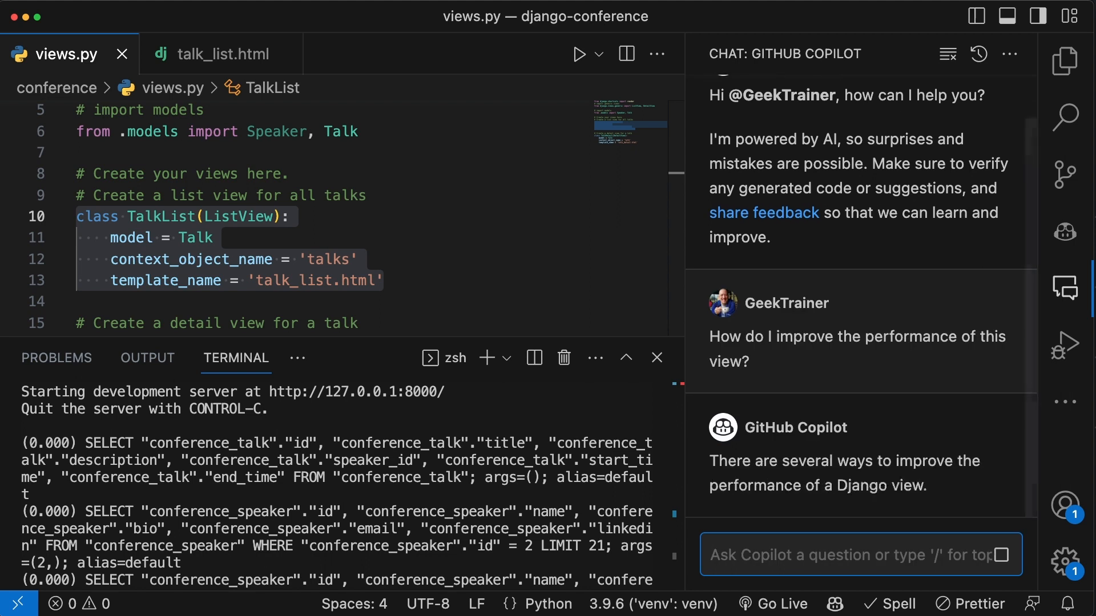
scroll("down", 3)
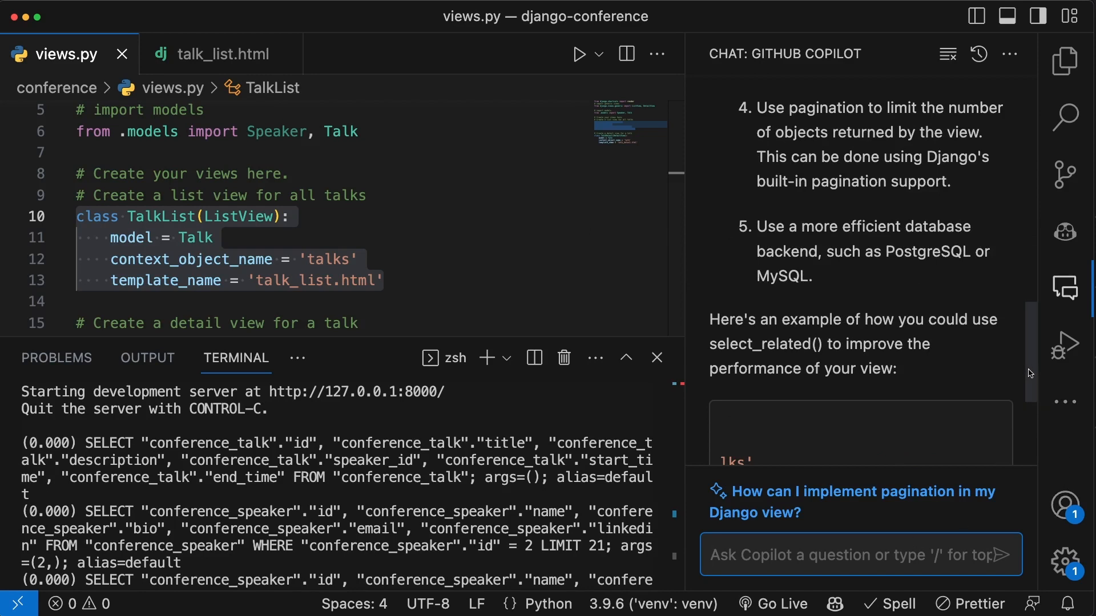
scroll("down", 3)
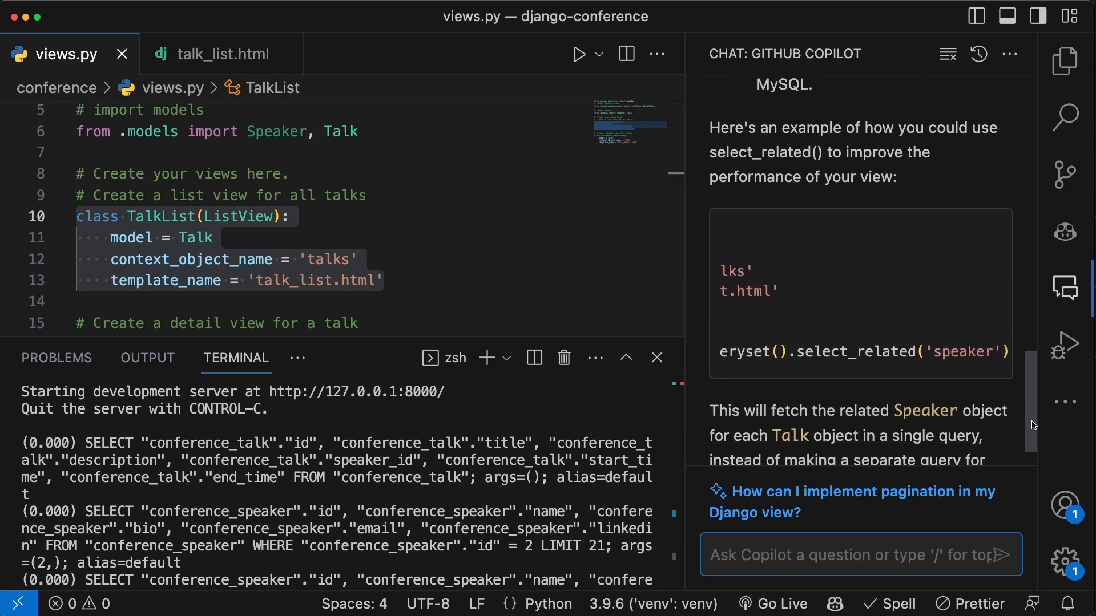
scroll("down", 3)
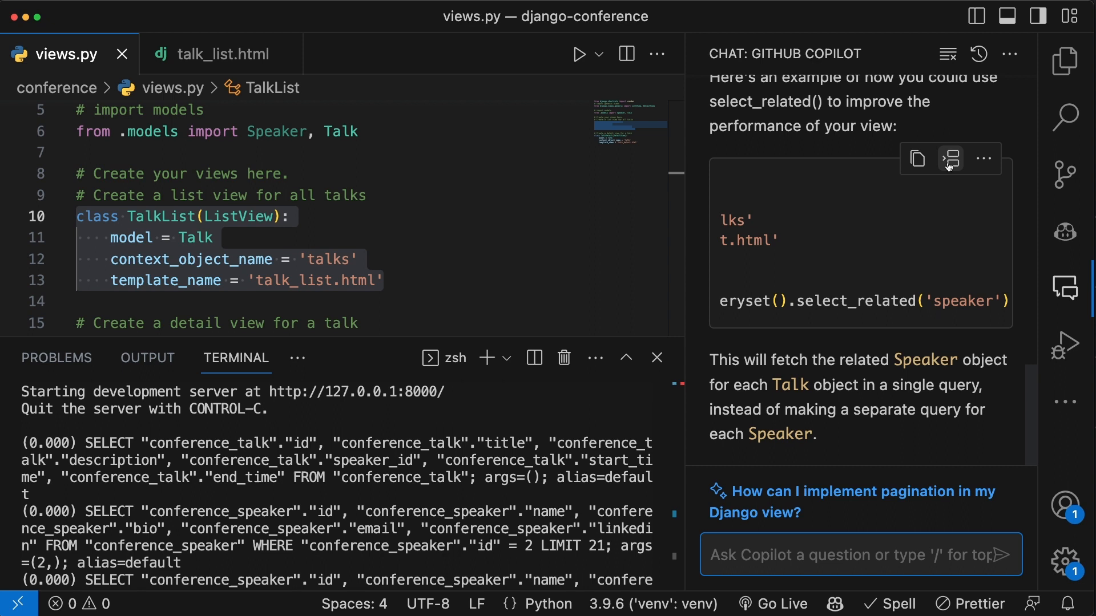
Insert Copilot's get_queryset using select_related('speaker') into TalkList
left_click(950, 158)
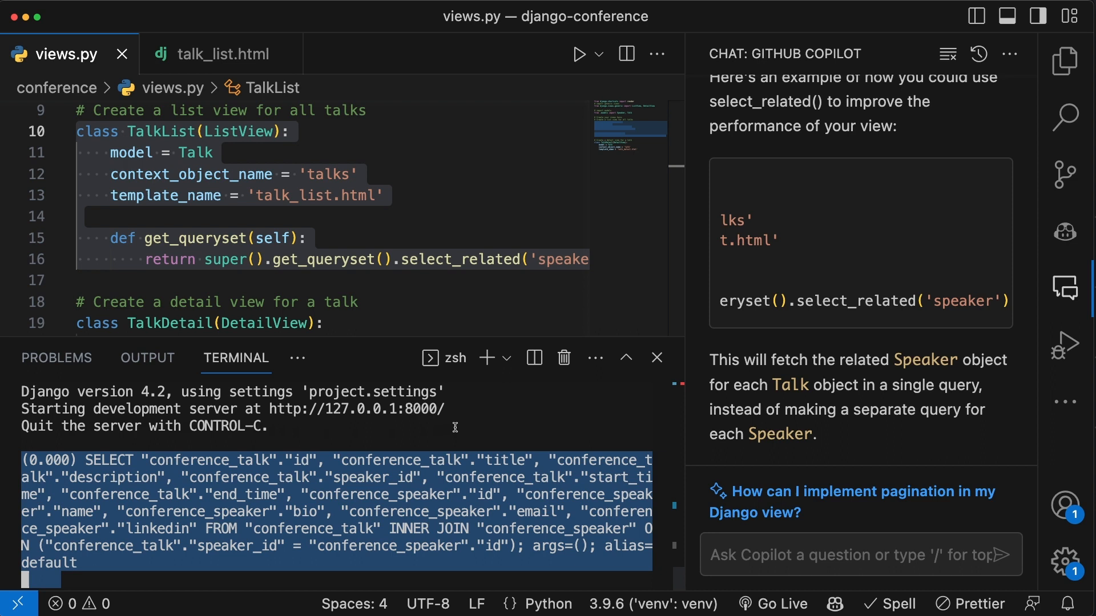
mouse_move(731, 556)
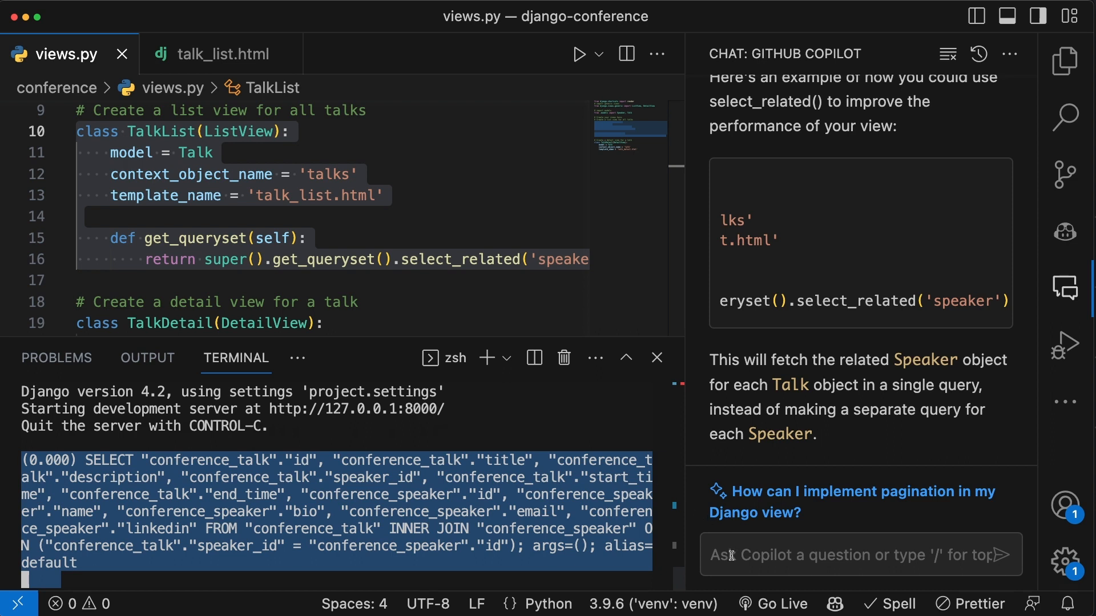
Ask Copilot for just talk id, title and speaker name, and insert its values() query into the view
type("How can I")
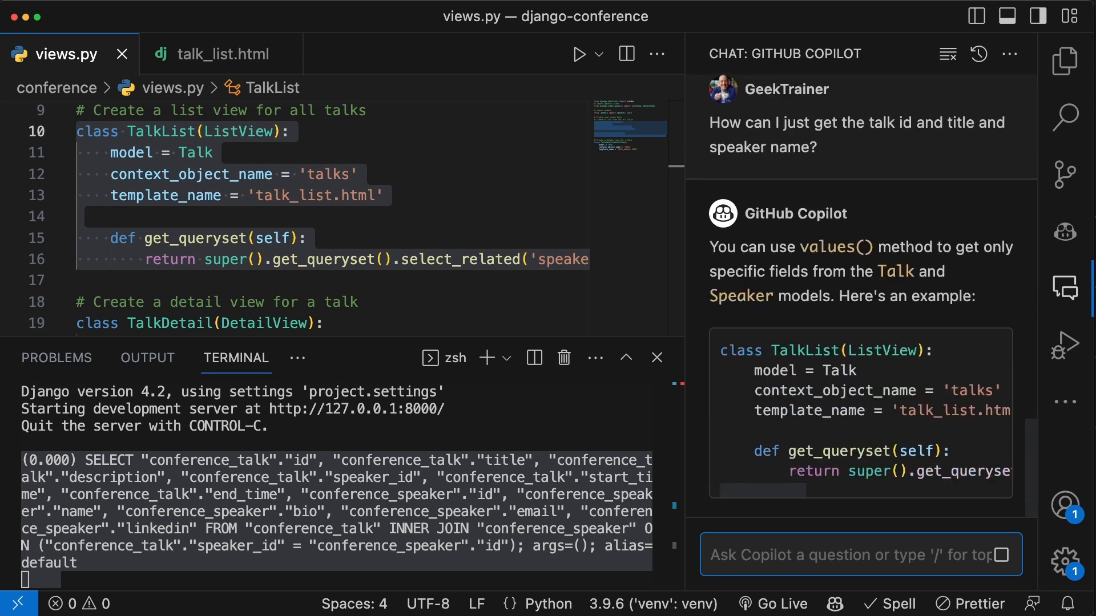
scroll("down", 3)
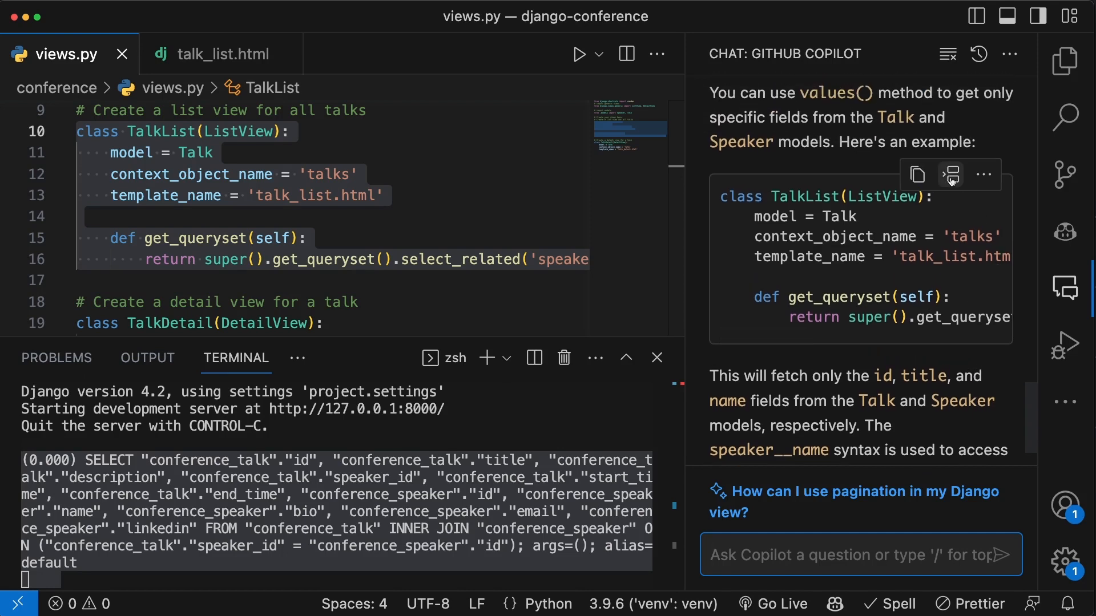
left_click(951, 174)
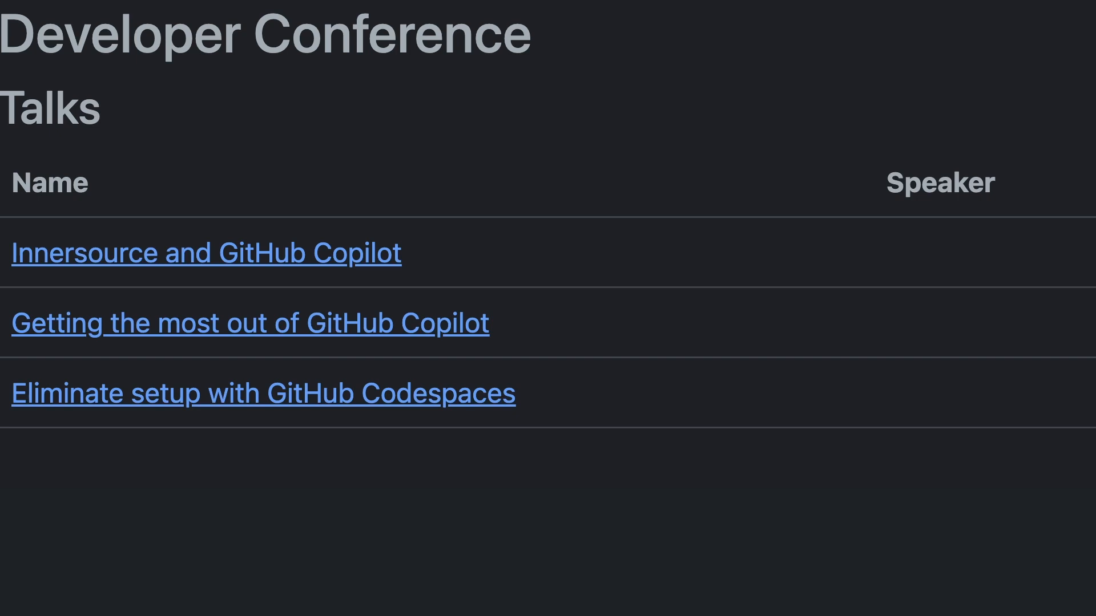
mouse_move(985, 335)
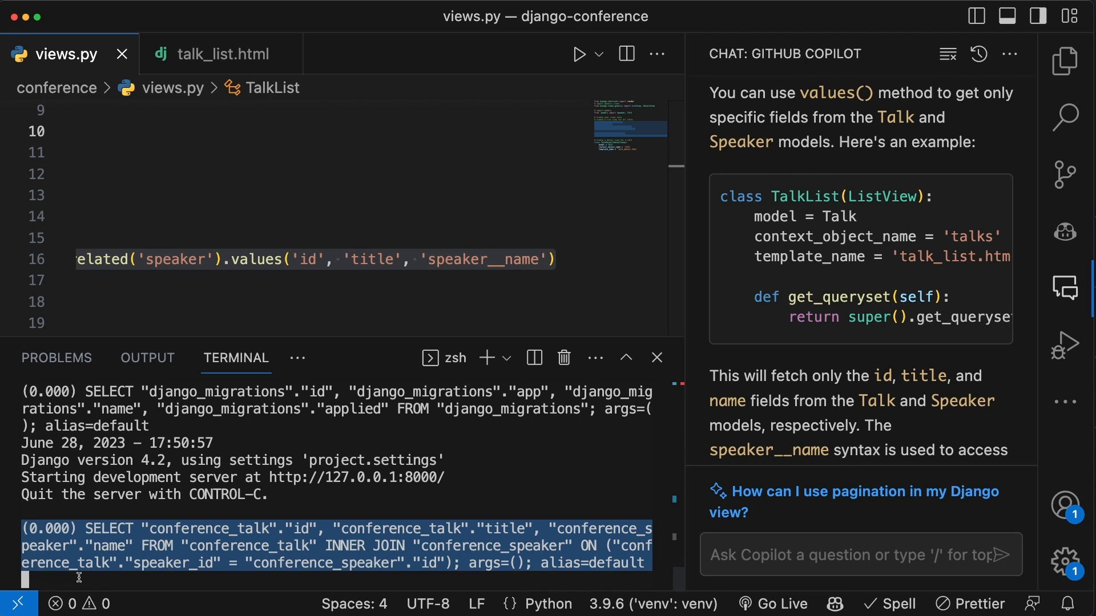
Start a new Copilot question about the blank Speaker column on the Talks page
type("Ho")
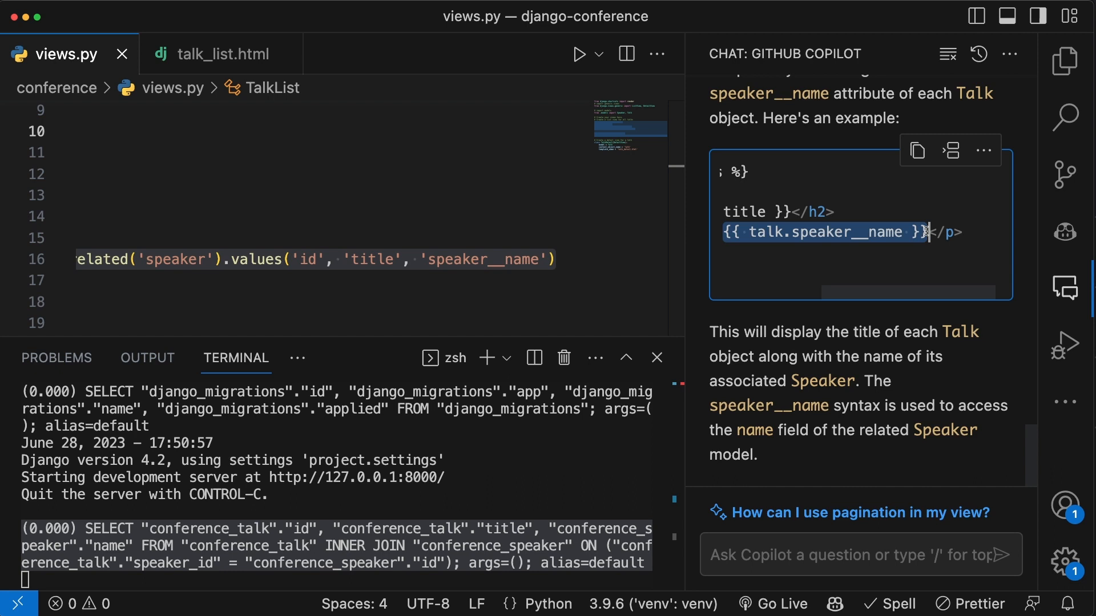
Return to talk_list.html to apply Copilot's {{ talk.speaker__name }} example
left_click(220, 54)
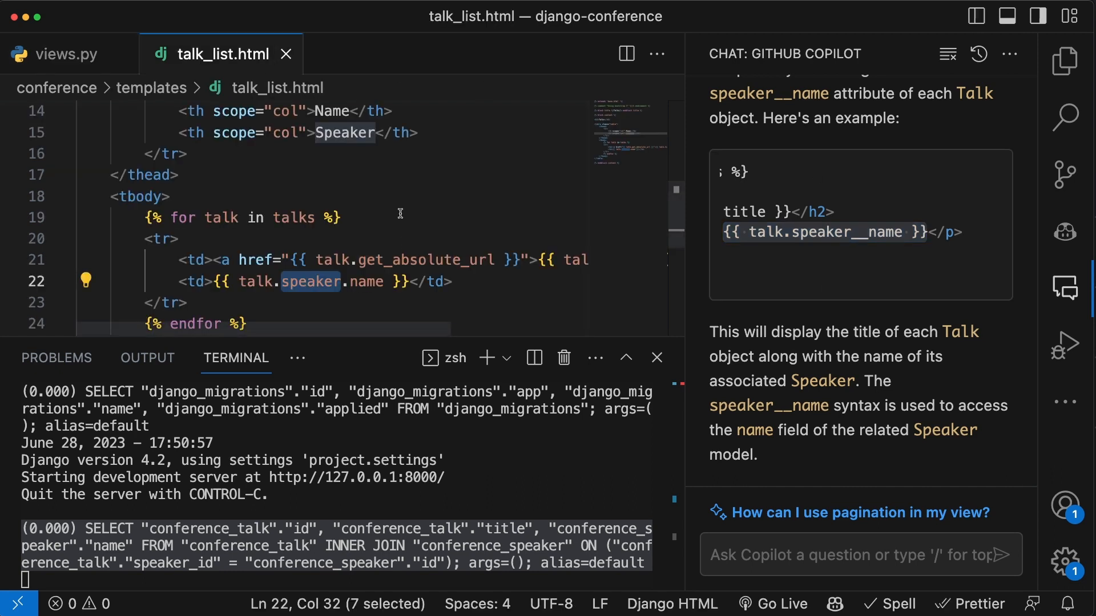